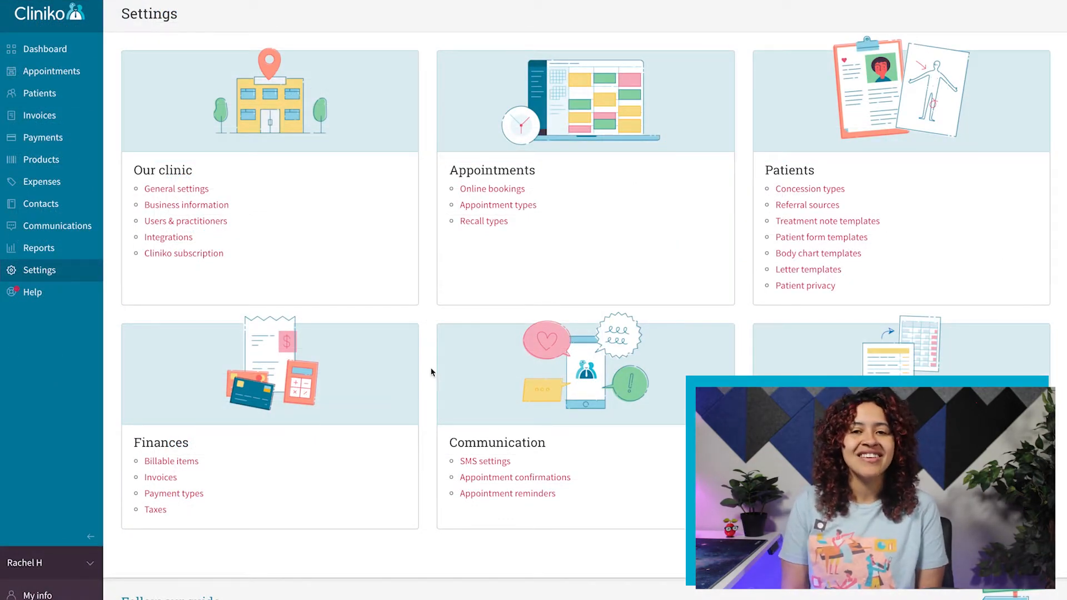
- Go to the Taxes settings showing the existing GST 10.0% tax
click(155, 509)
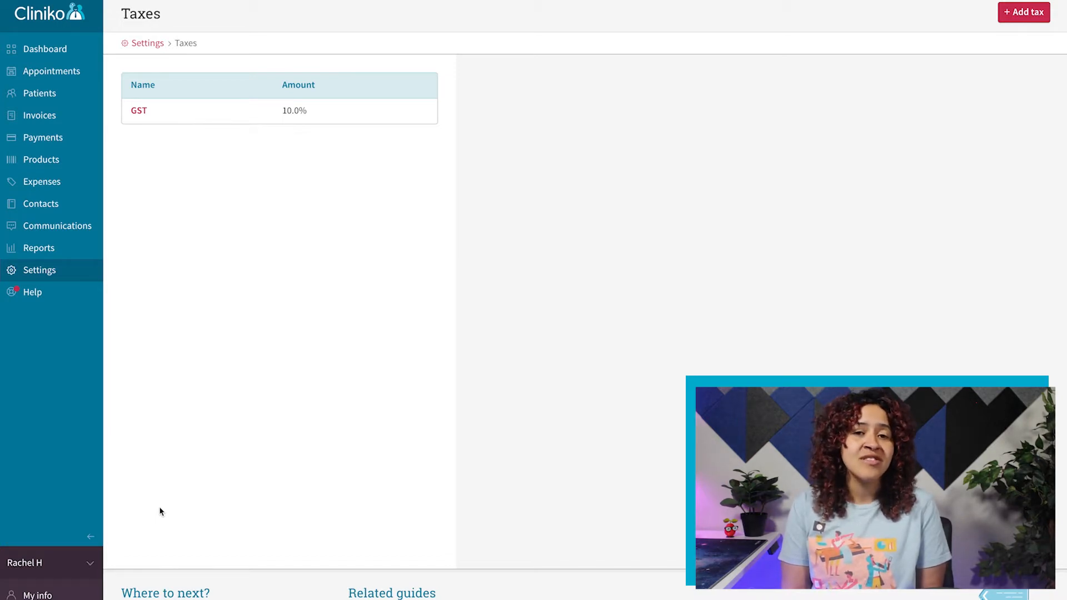
mouse_move(196, 498)
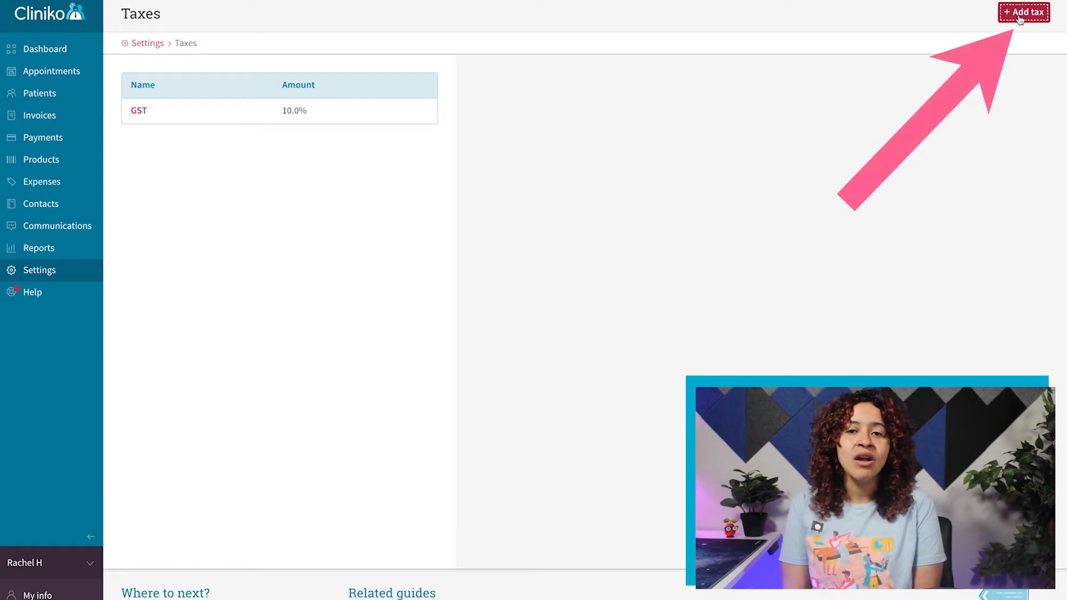
- Create a new tax named HST with amount 15, then return to the Settings overview
click(1018, 12)
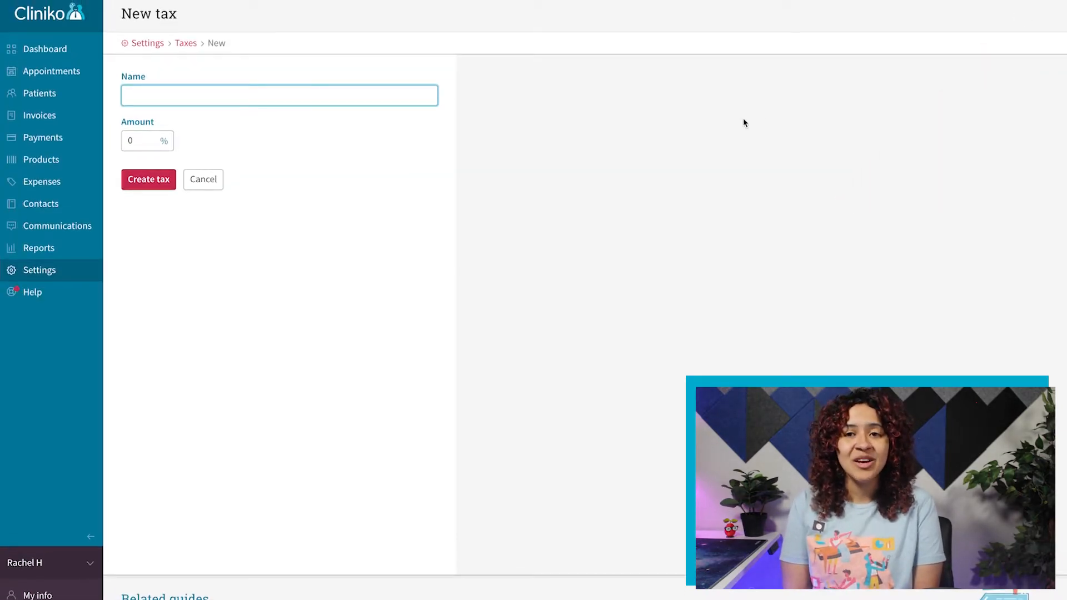
text(HST)
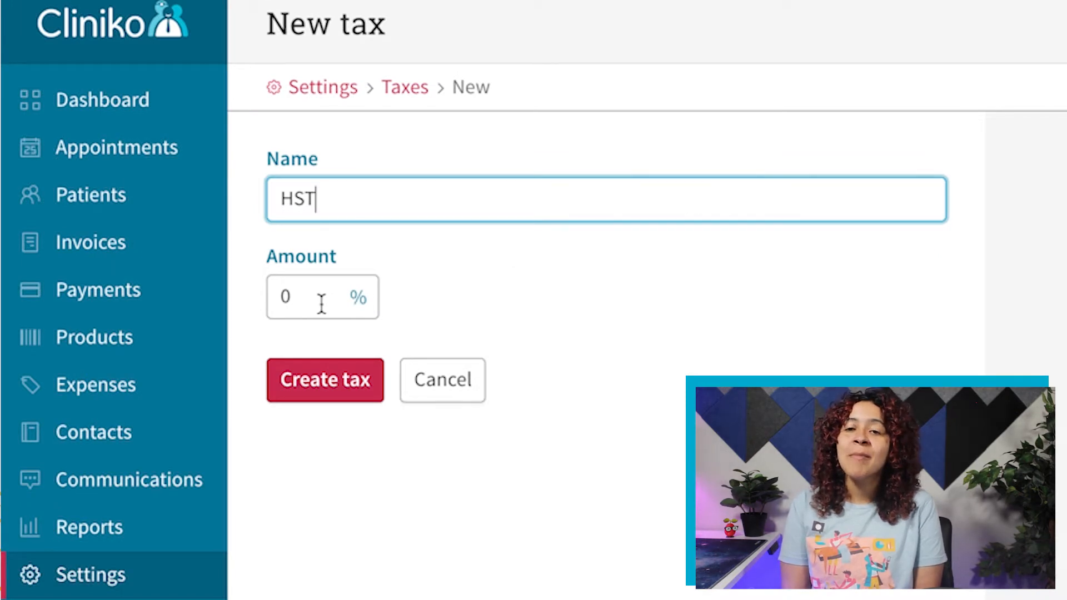
text(15)
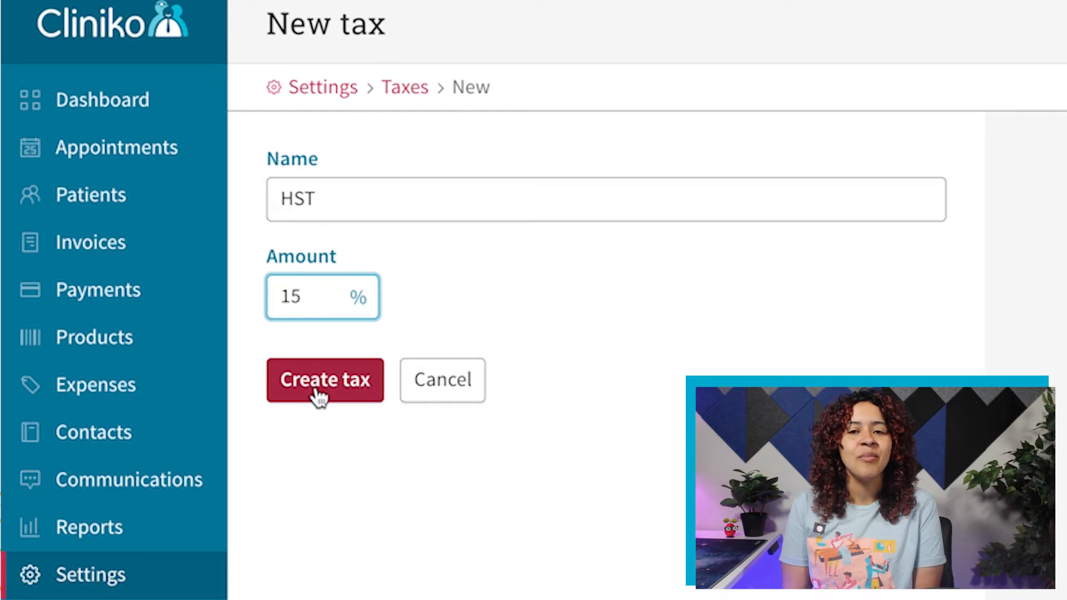
click(325, 380)
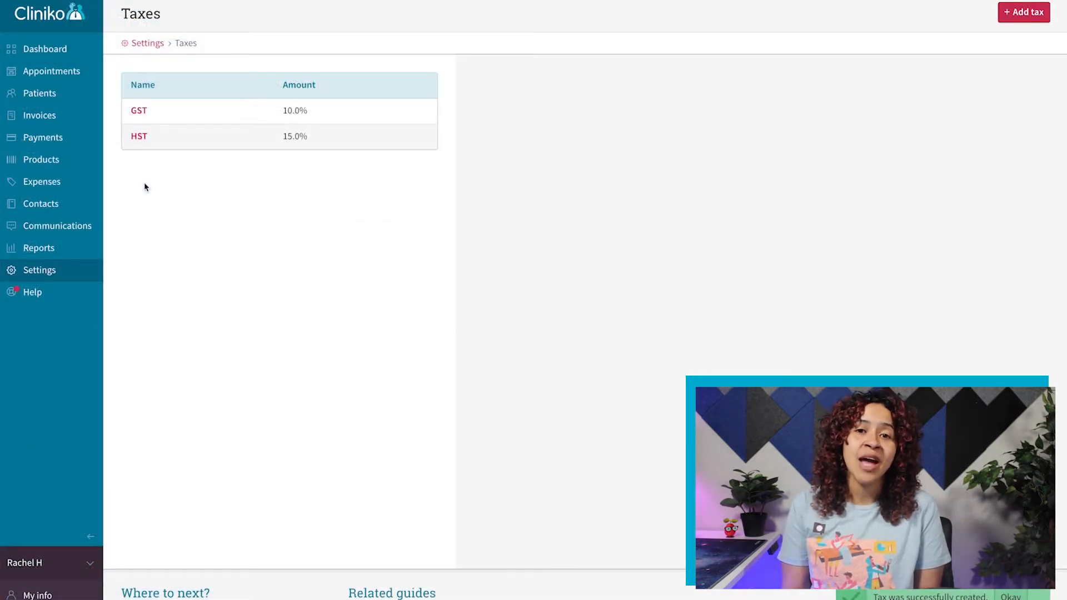
click(147, 43)
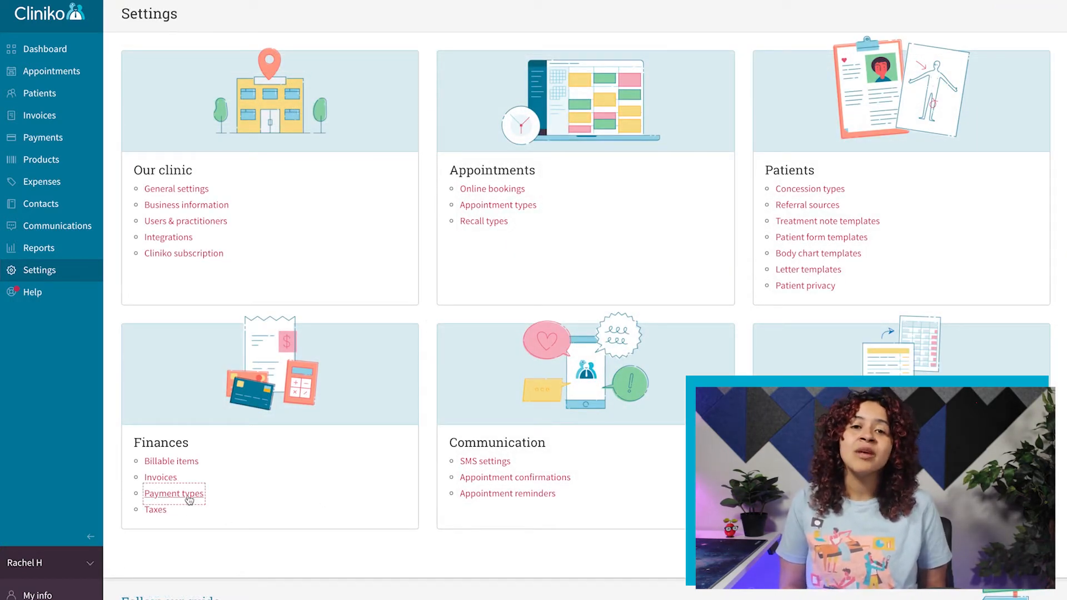
- Go to the Payment types settings listing HICAPS, Credit Card, EFTPOS, Cash and Other
click(174, 494)
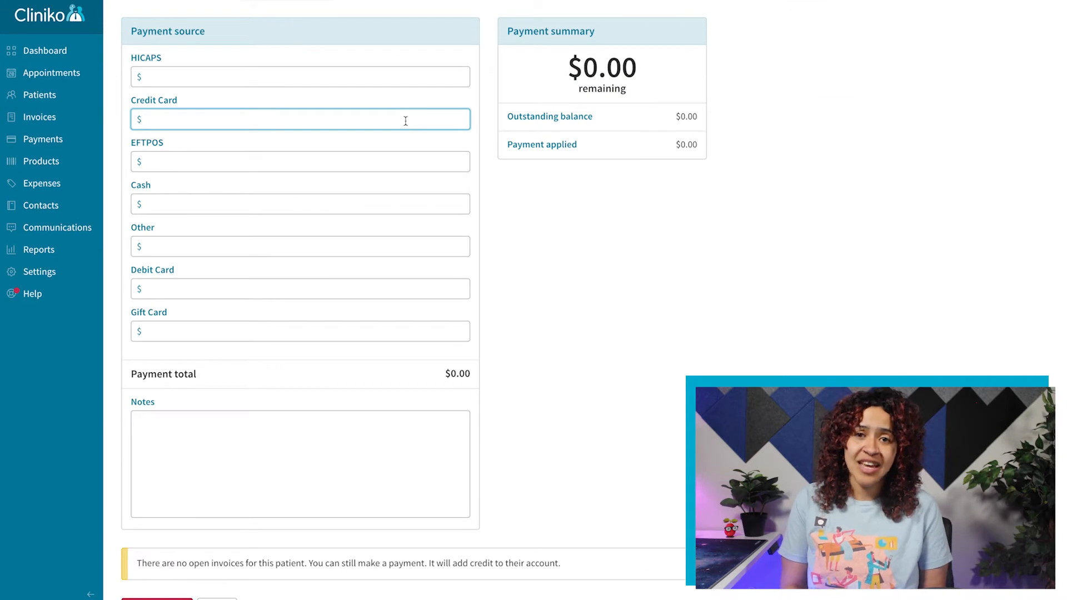
text(50.80)
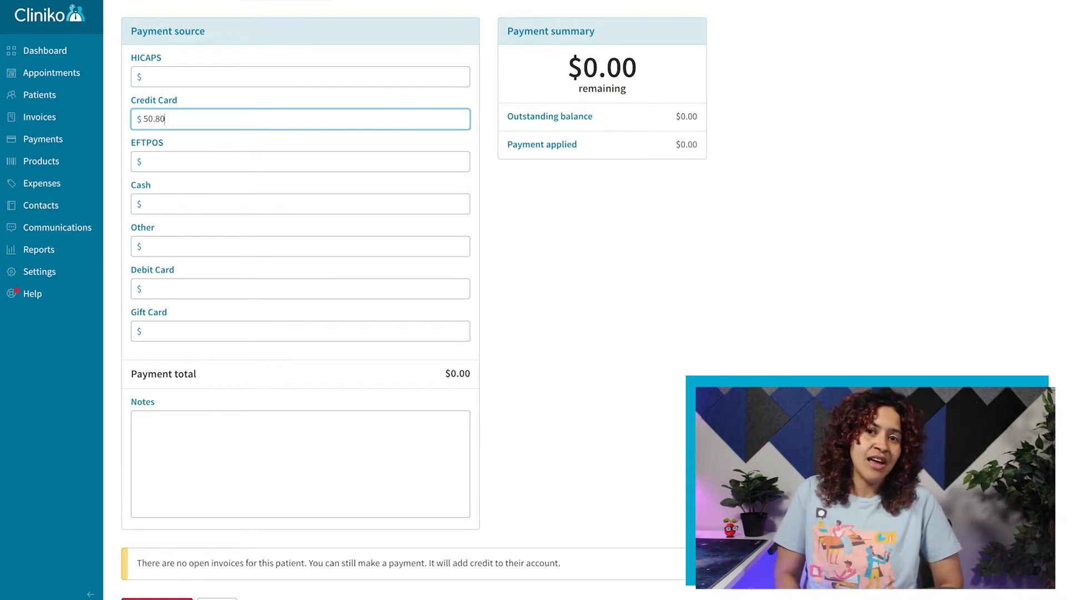
mouse_move(315, 248)
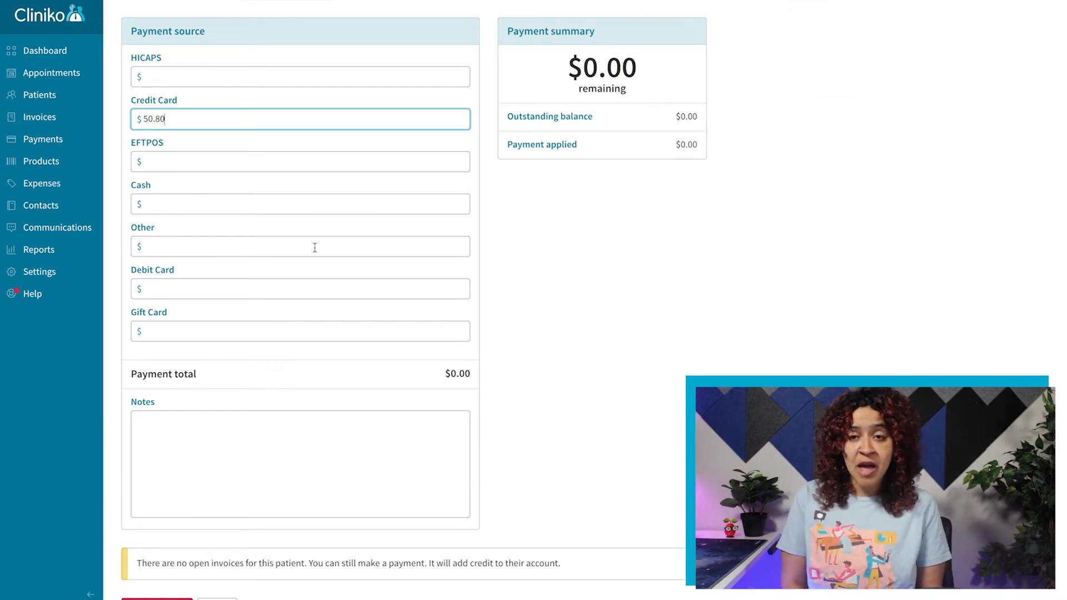
text(20)
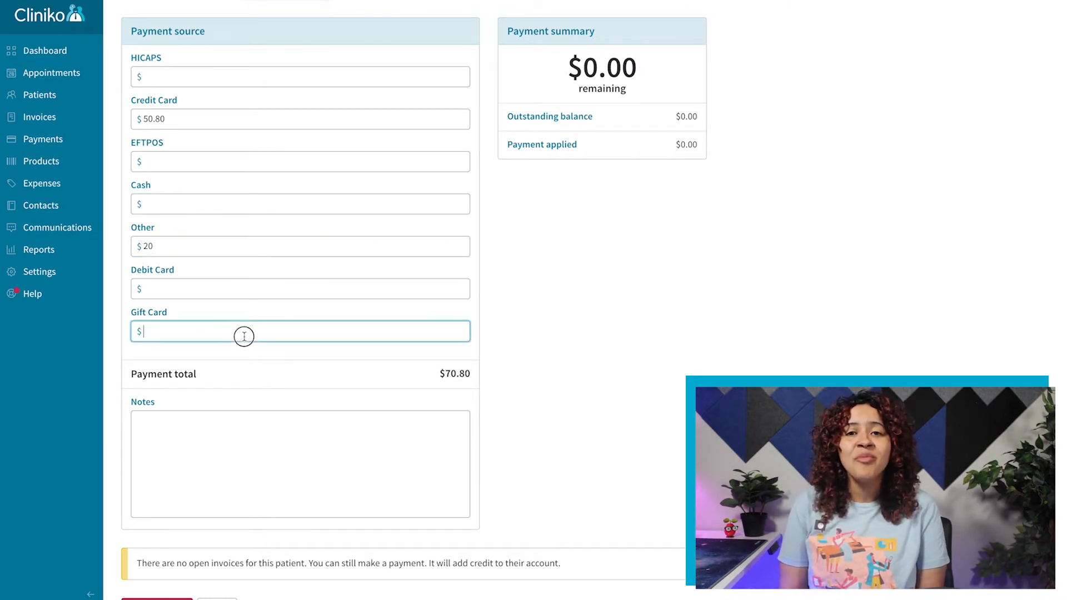
text(5)
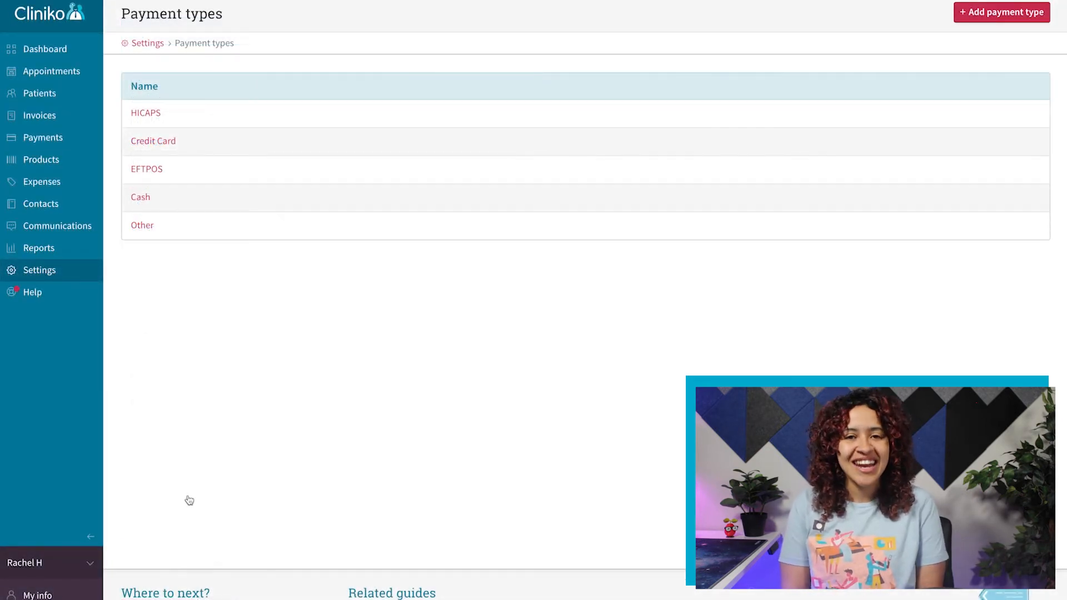
mouse_move(693, 296)
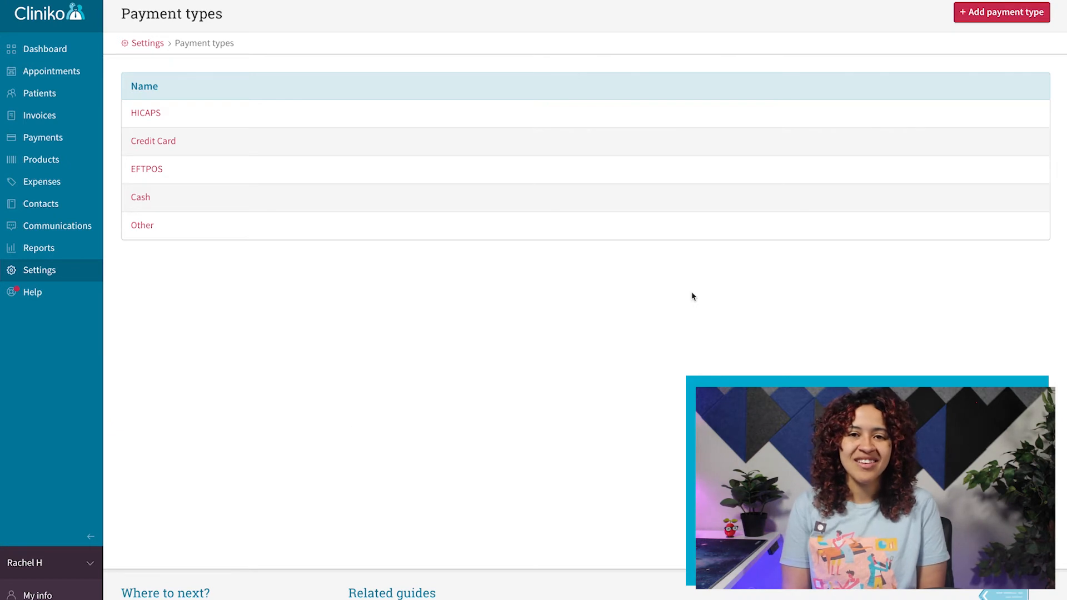
- Create a new payment type named Debit Card
click(1001, 11)
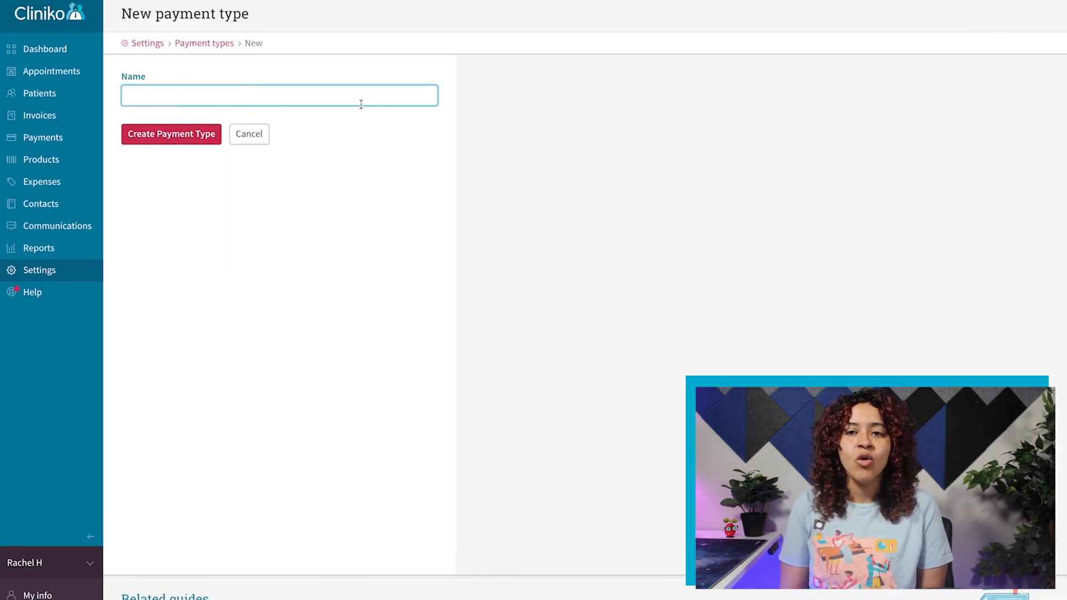
text(Debit Card)
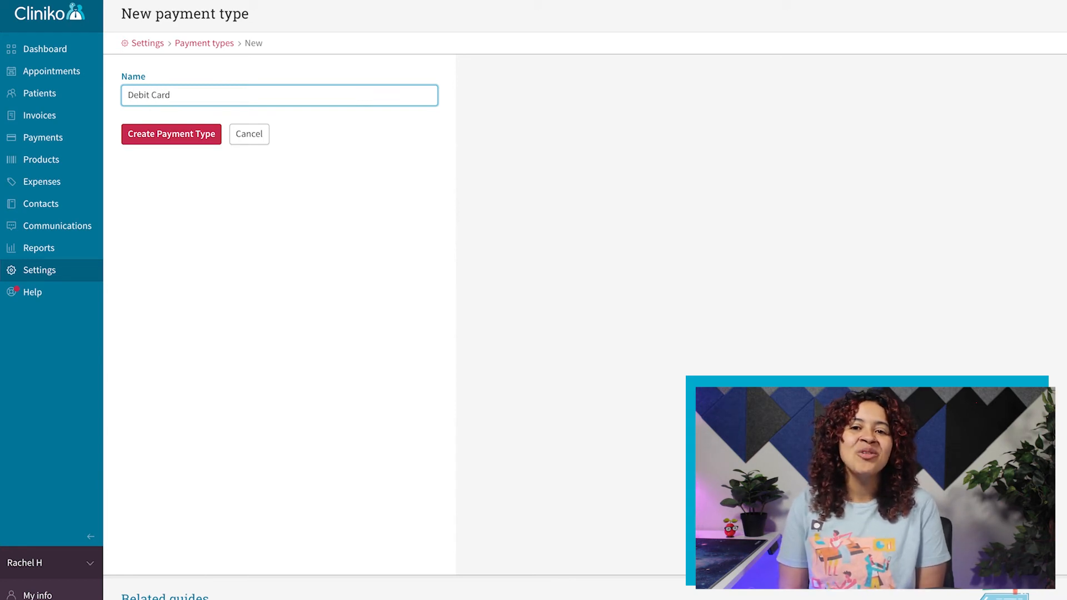
click(171, 134)
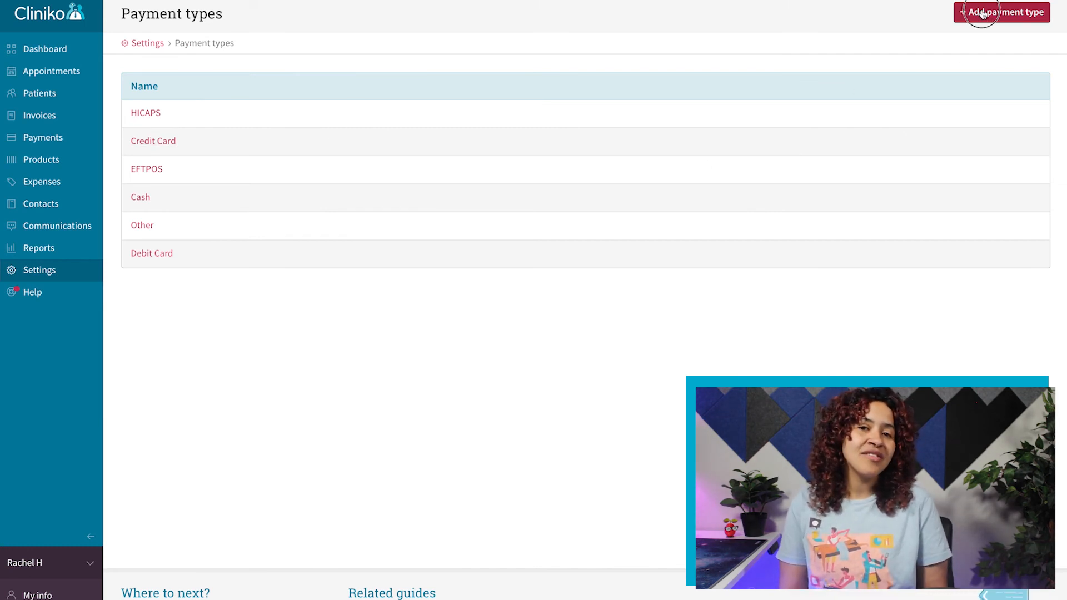
click(985, 13)
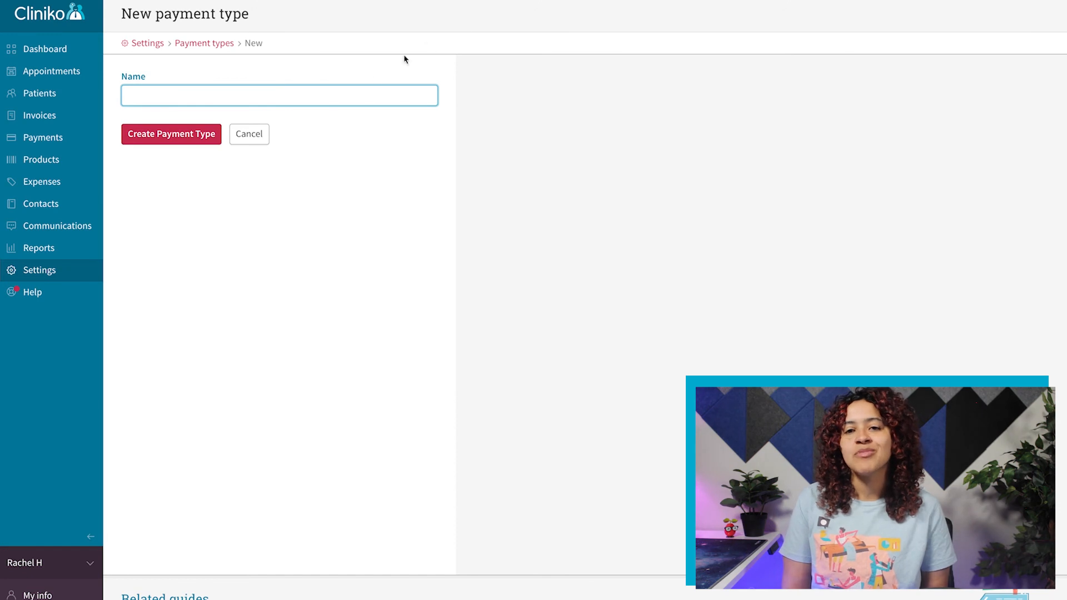
- Create another payment type named Gift Card and return to the Settings overview
text(Gift Card)
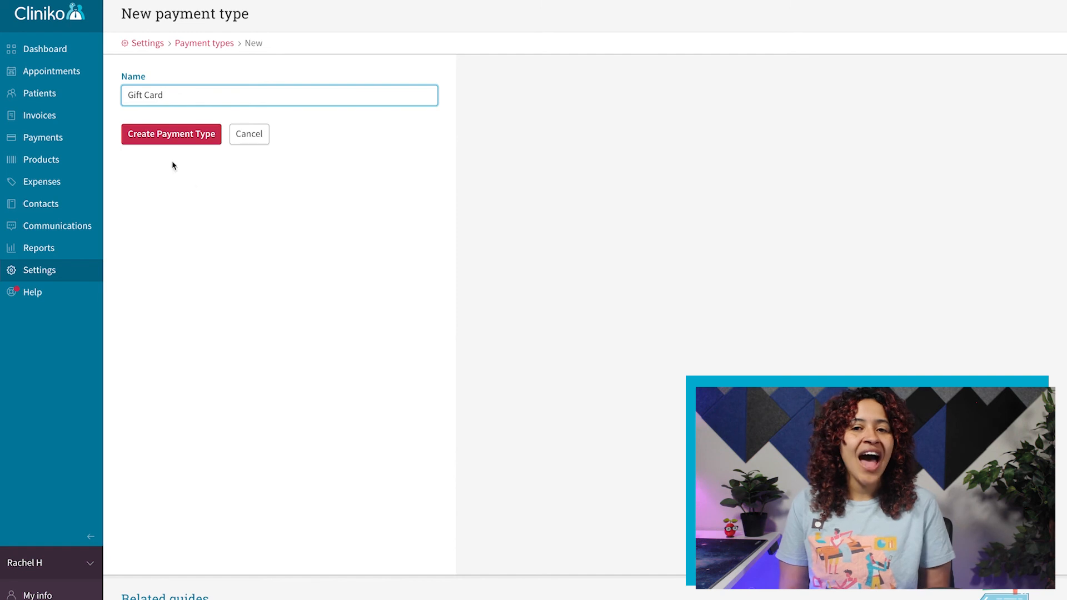
click(147, 43)
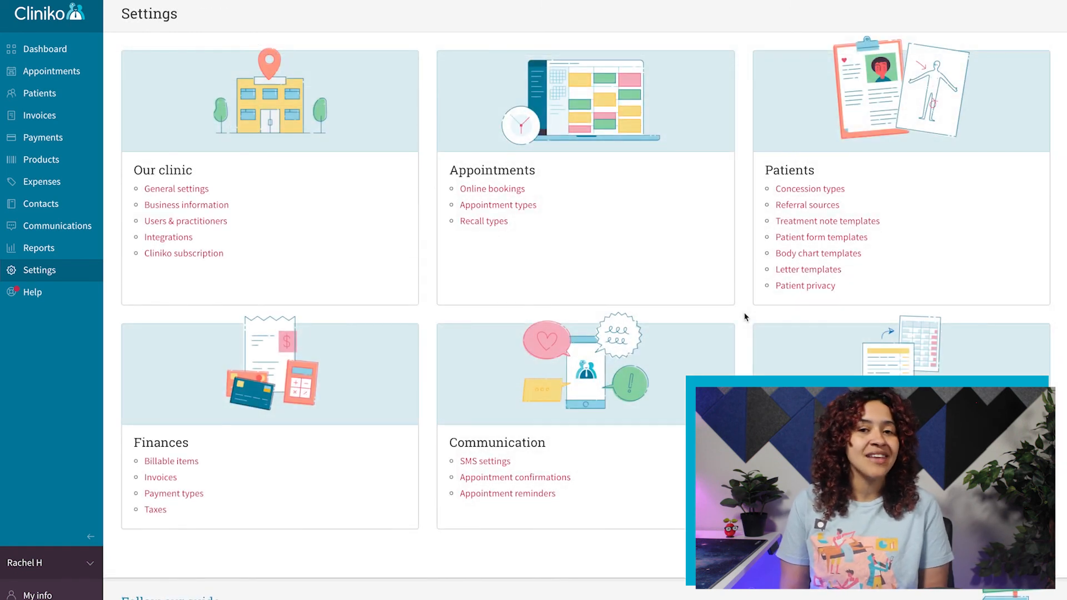